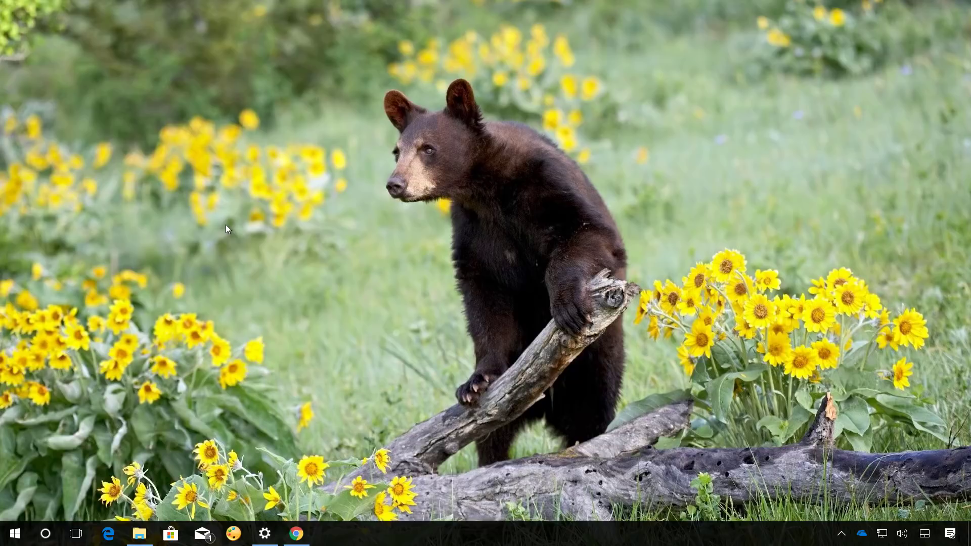
{"action": "mouse_move", "coordinate": [160, 196]}
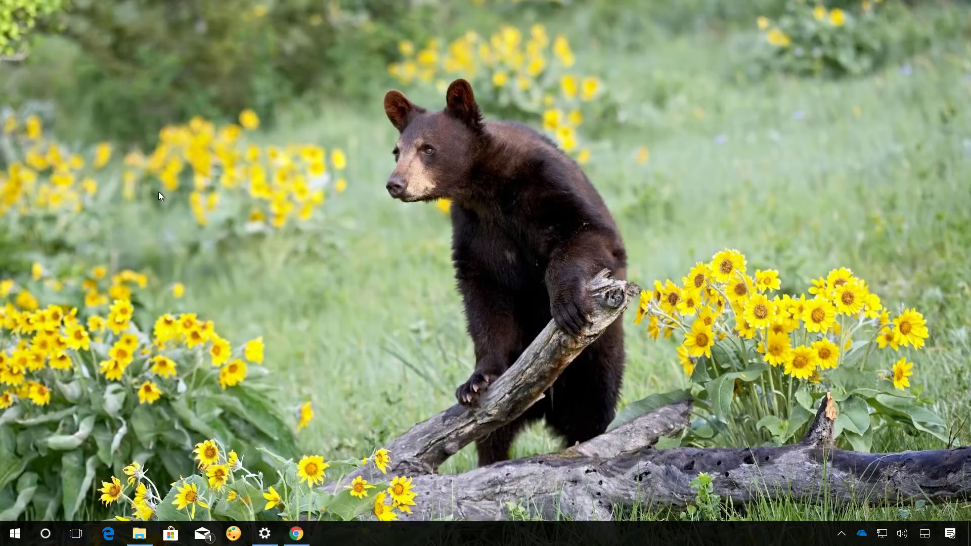
{"action": "mouse_move", "coordinate": [258, 511]}
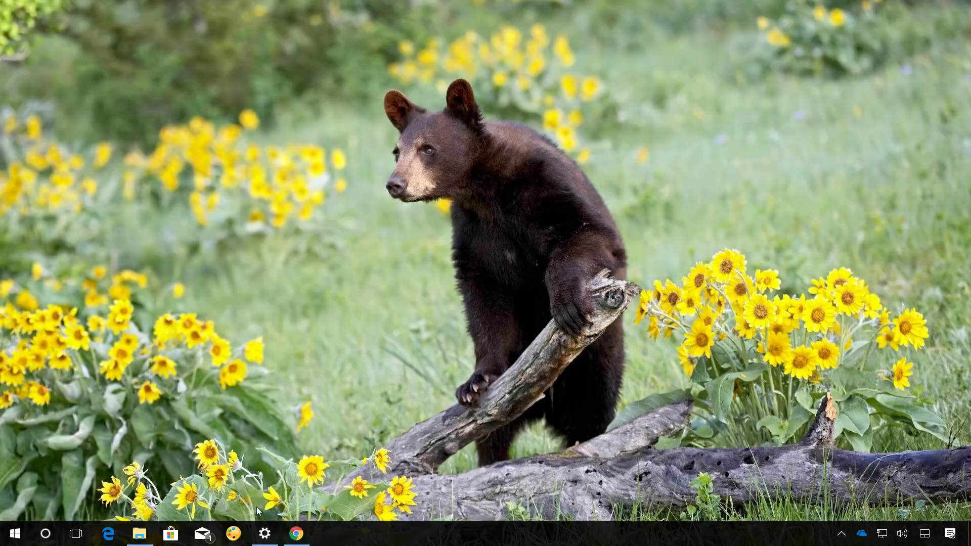
- Check Windows Update under Update & Security; the device reports it is up to date
{"action": "left_click", "coordinate": [264, 533]}
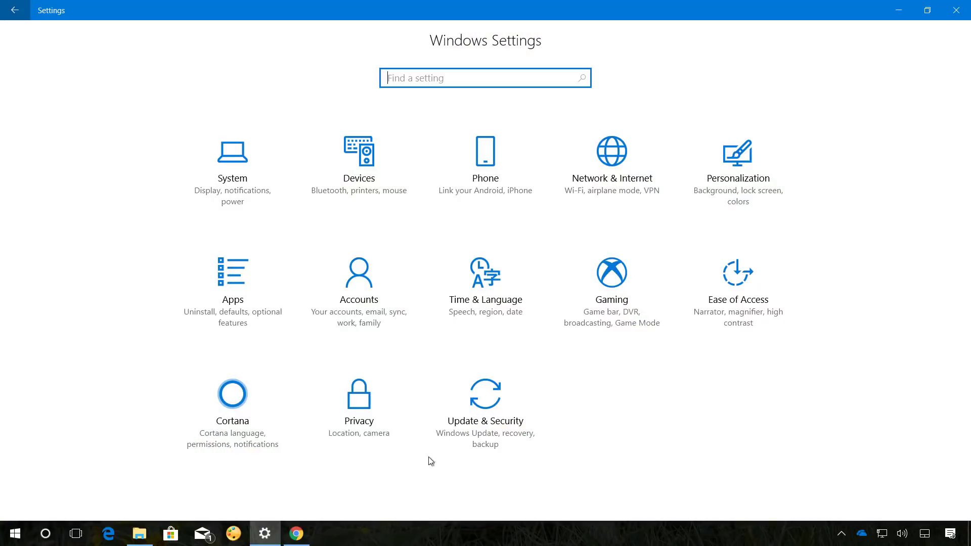
{"action": "left_click", "coordinate": [485, 409]}
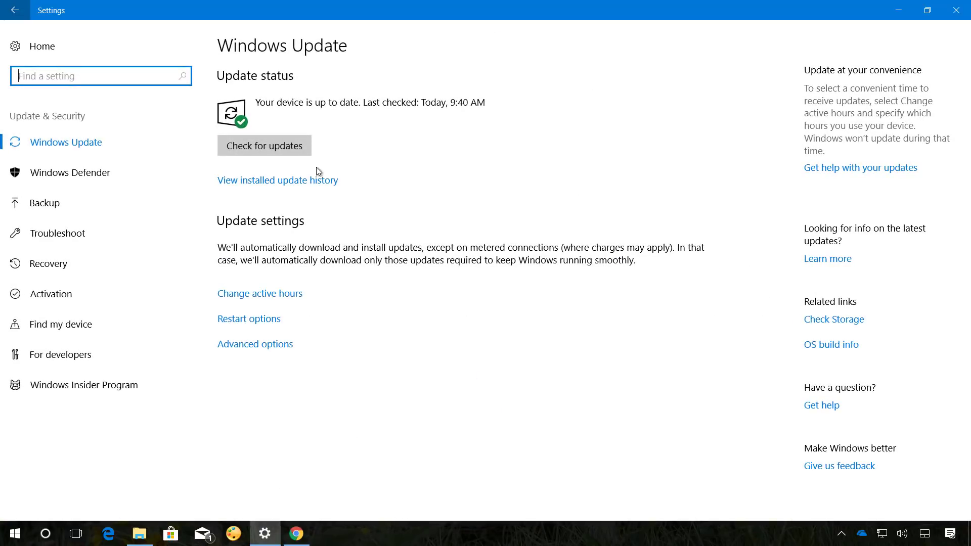
{"action": "mouse_move", "coordinate": [288, 204]}
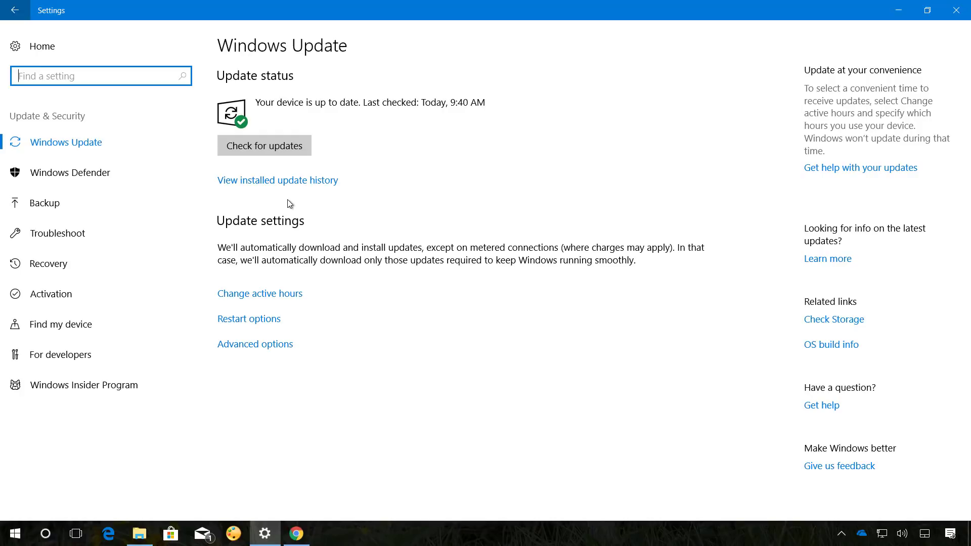
{"action": "mouse_move", "coordinate": [350, 135]}
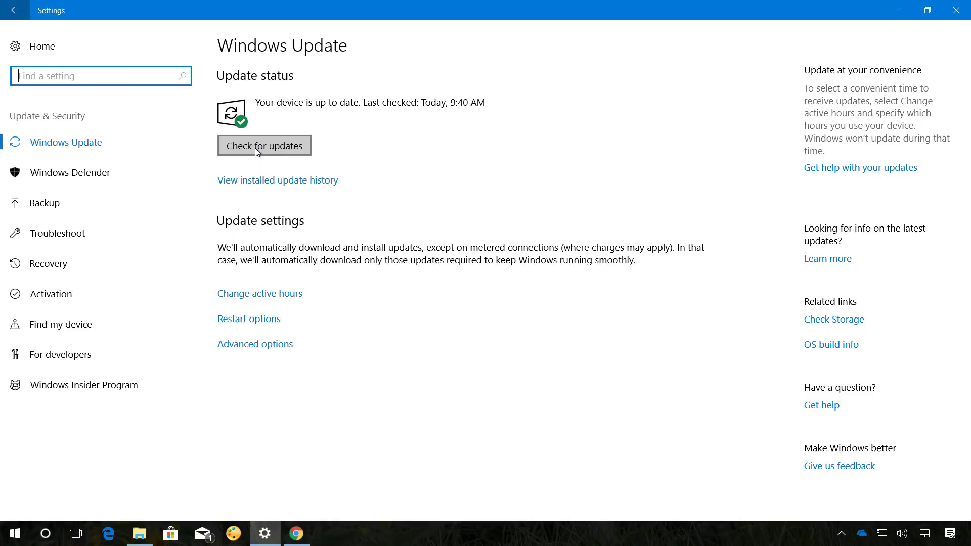
{"action": "mouse_move", "coordinate": [812, 49]}
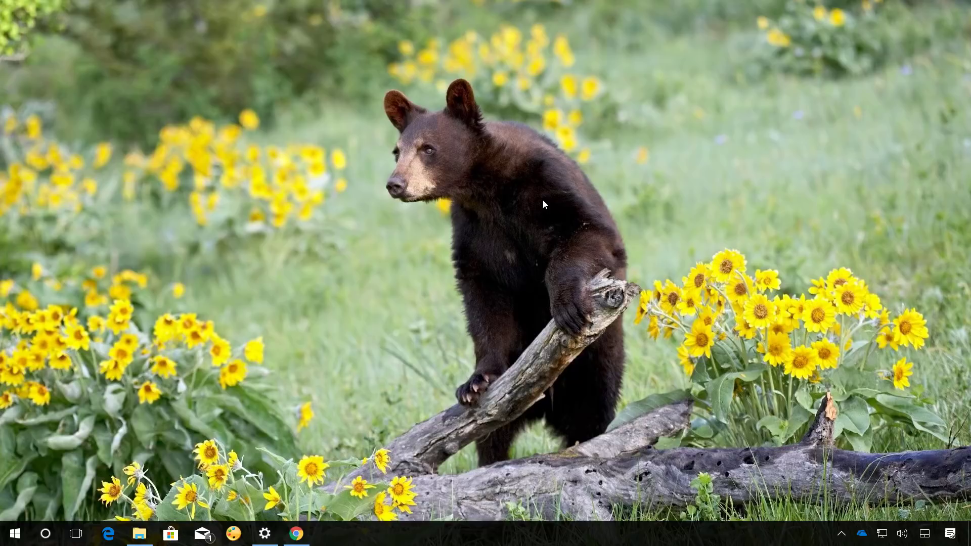
{"action": "mouse_move", "coordinate": [275, 321]}
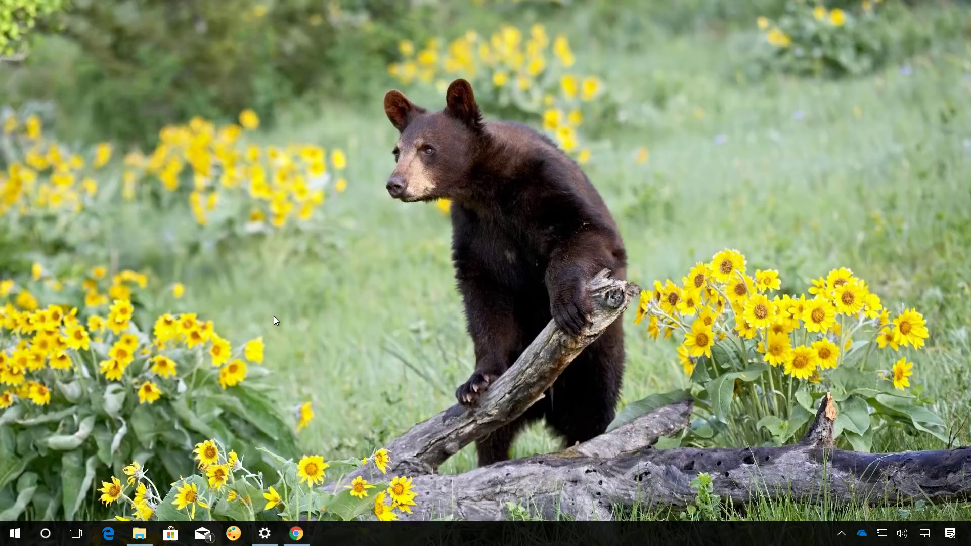
{"action": "mouse_move", "coordinate": [209, 254]}
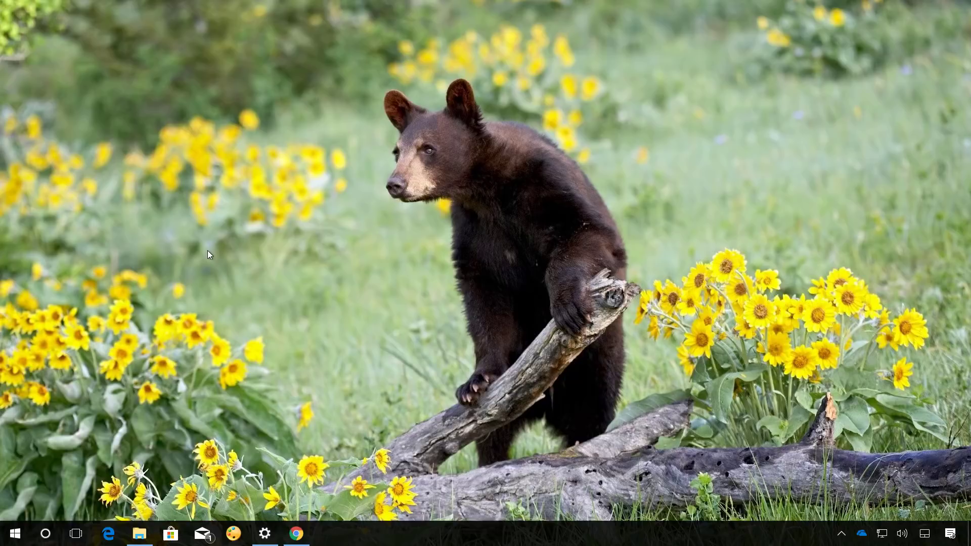
{"action": "left_click", "coordinate": [297, 533]}
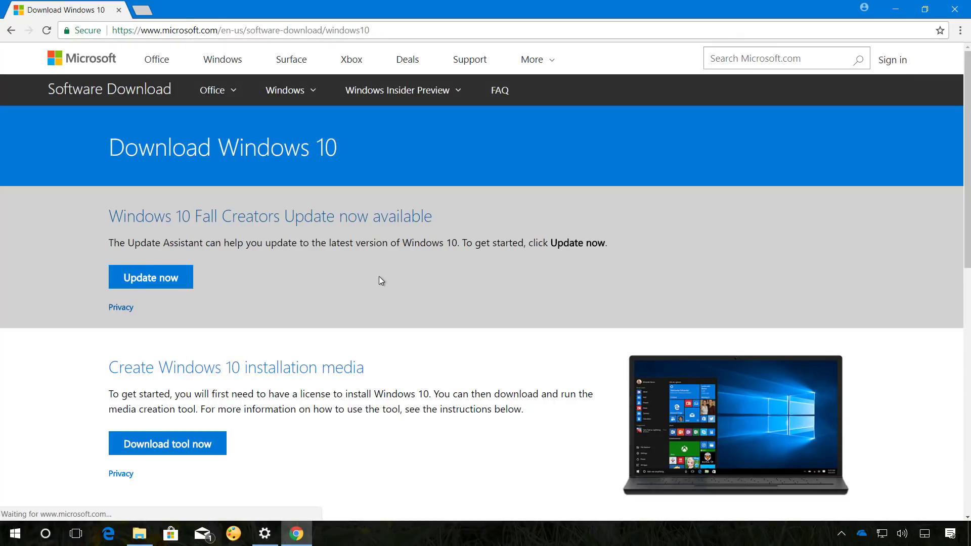
- Download the media creation tool from the page and run the downloaded MediaCreationTool file
{"action": "scroll", "scroll_direction": "up", "scroll_amount": 3}
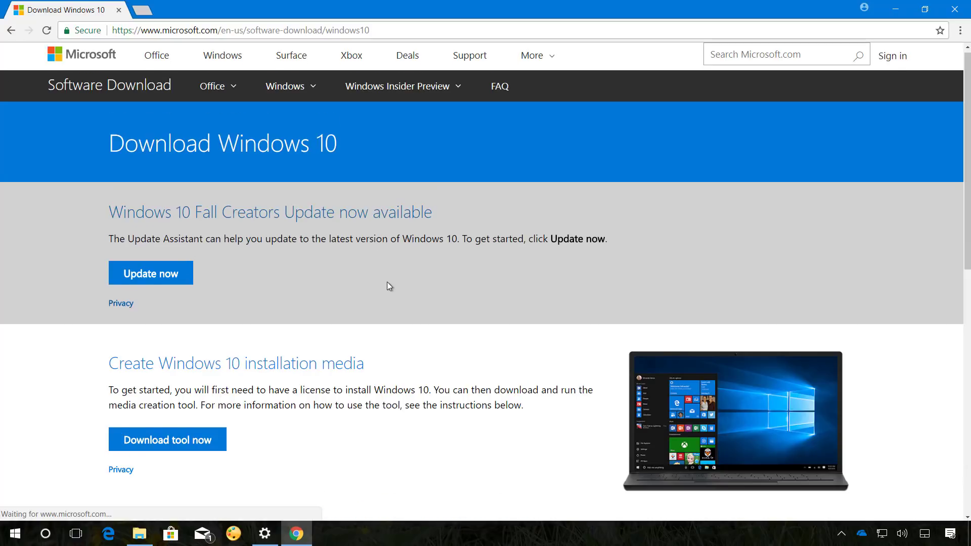
{"action": "scroll", "scroll_direction": "down", "scroll_amount": 3}
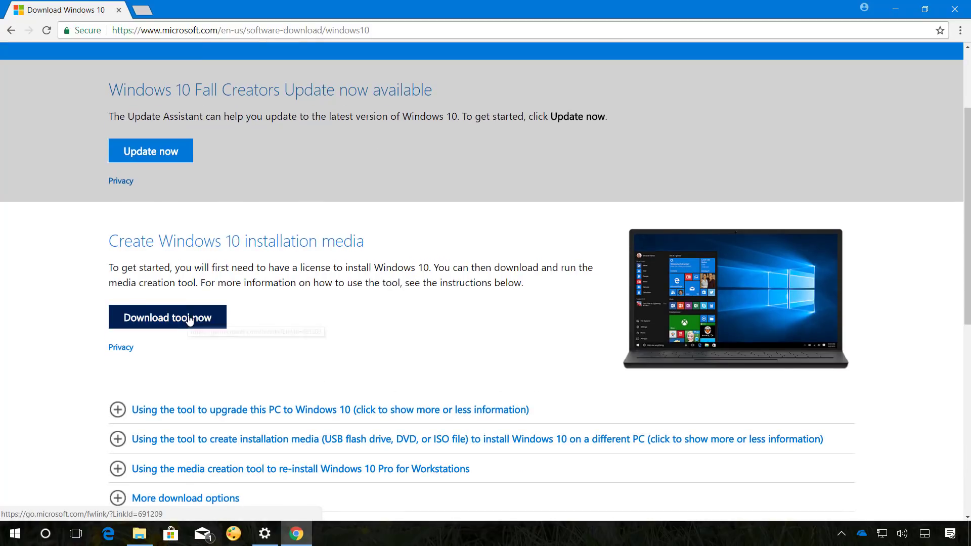
{"action": "left_click", "coordinate": [167, 317]}
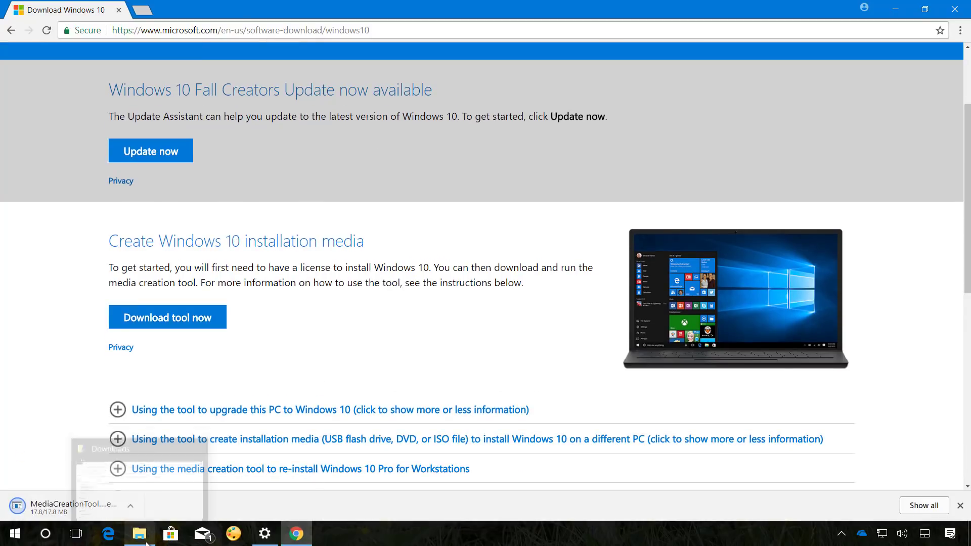
{"action": "left_click", "coordinate": [139, 533]}
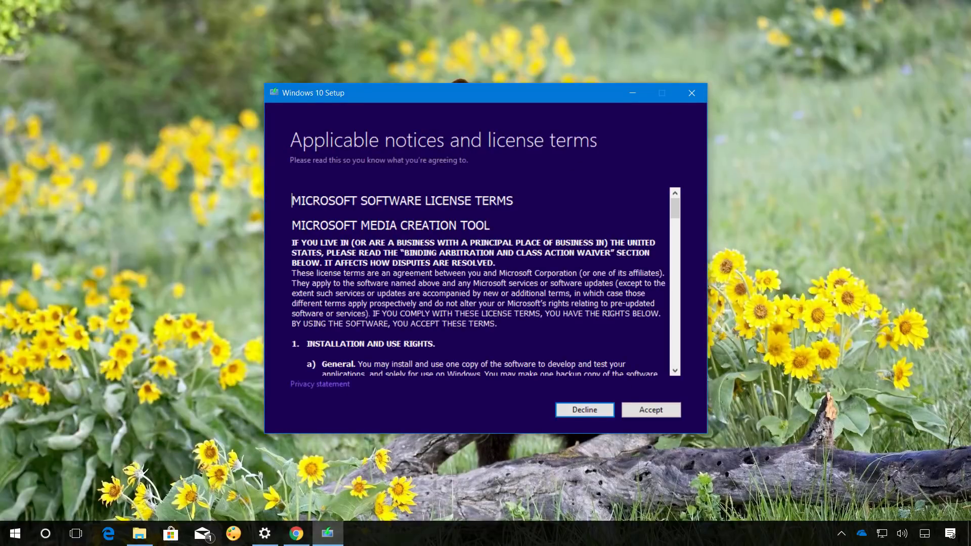
- Accept both license screens and proceed with 'Upgrade this PC now'
{"action": "left_click", "coordinate": [651, 410]}
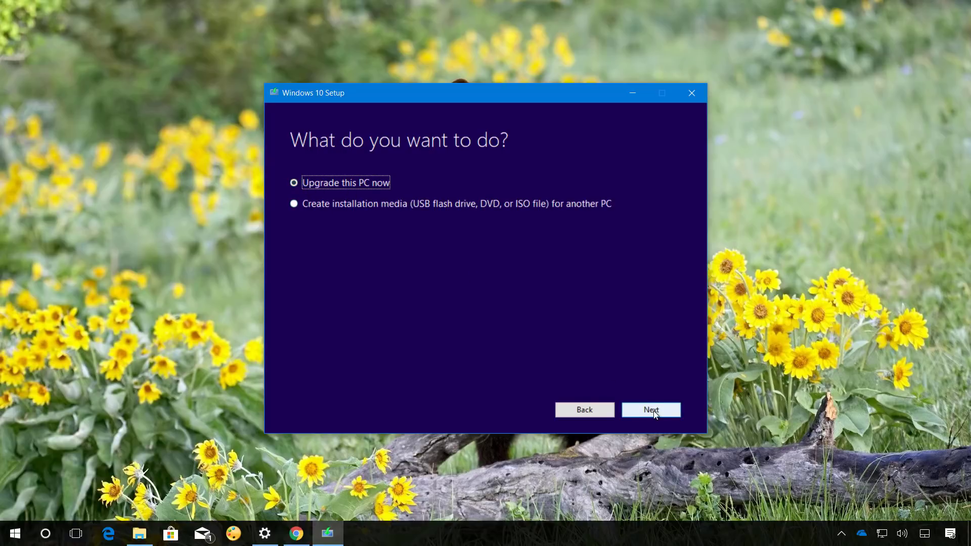
{"action": "left_click", "coordinate": [650, 410]}
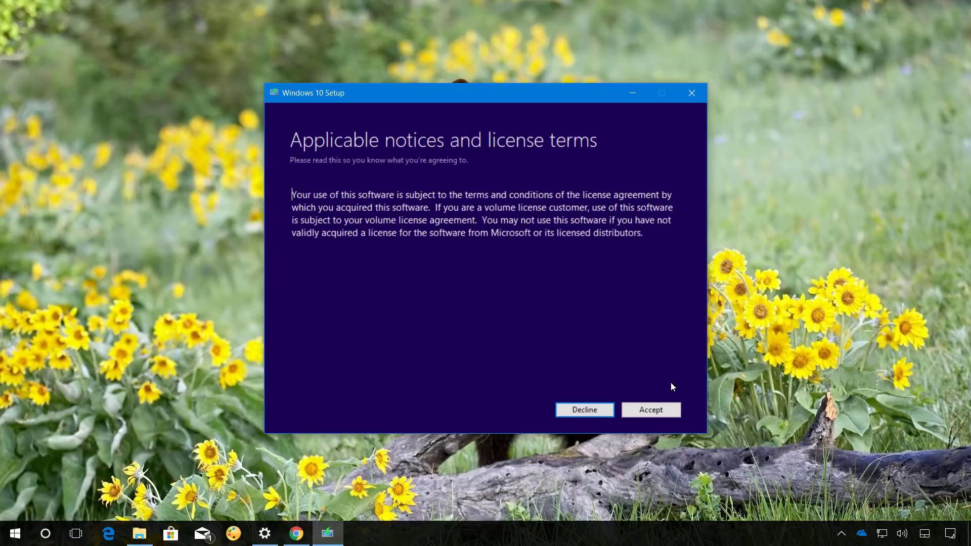
{"action": "left_click", "coordinate": [651, 410]}
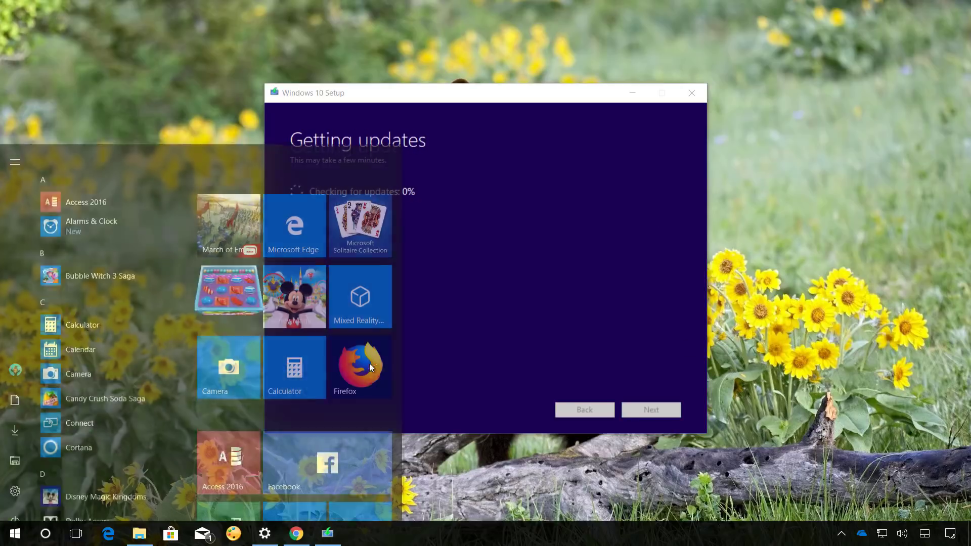
- From Control Panel search 'network', reach Network and Sharing Center's adapter connections
{"action": "type", "text": "control"}
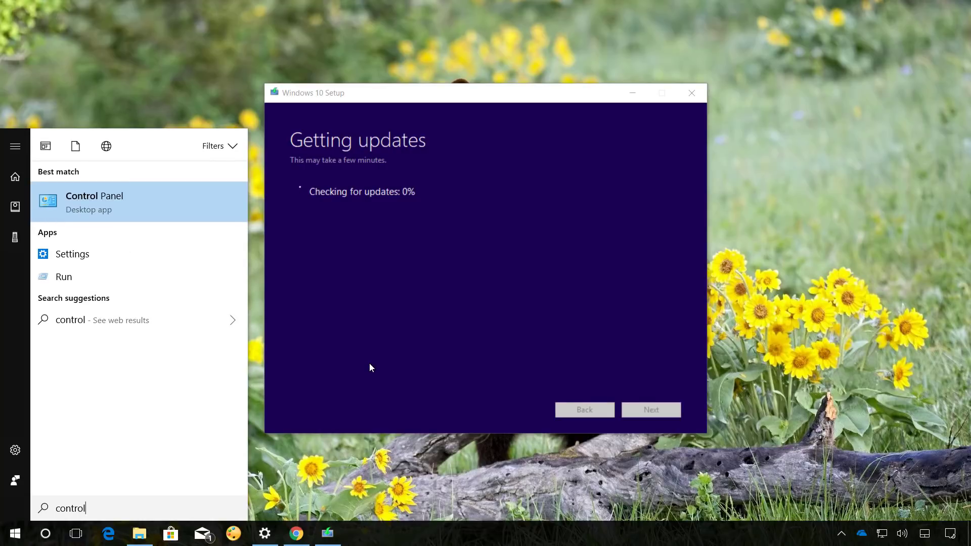
{"action": "left_click", "coordinate": [94, 201]}
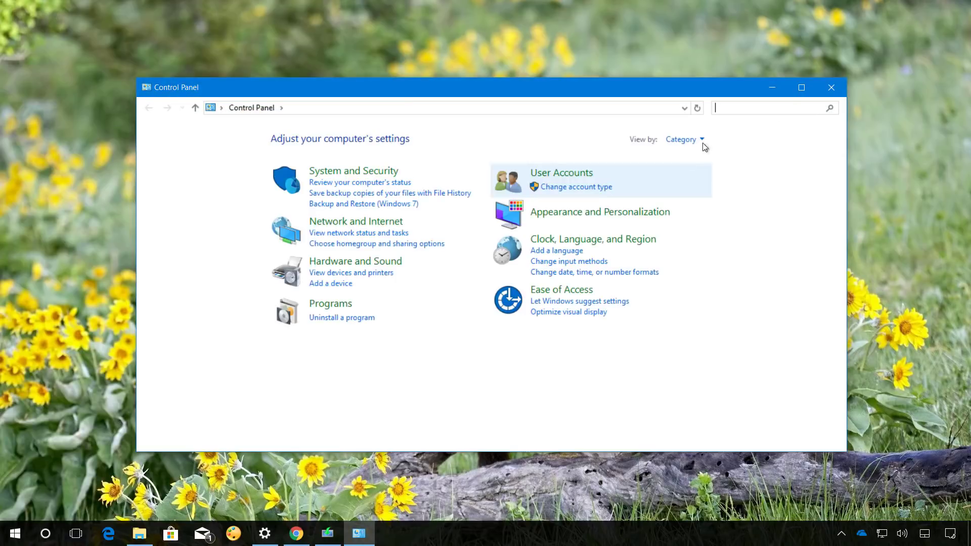
{"action": "type", "text": "net"}
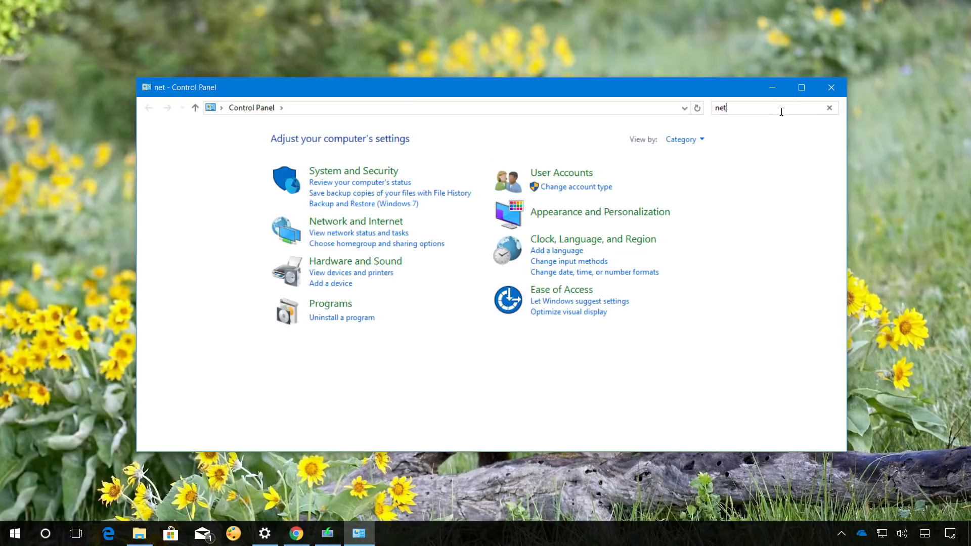
{"action": "type", "text": "work"}
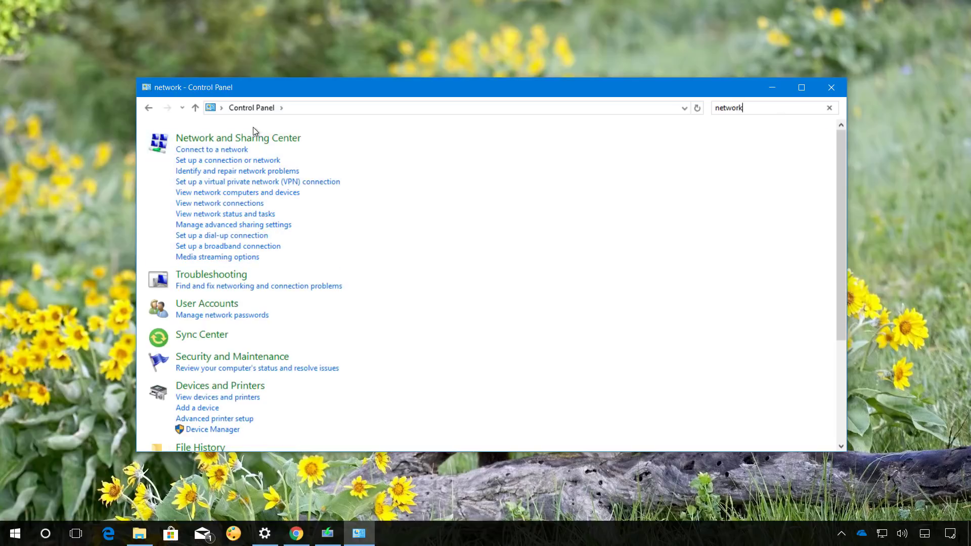
{"action": "left_click", "coordinate": [238, 138]}
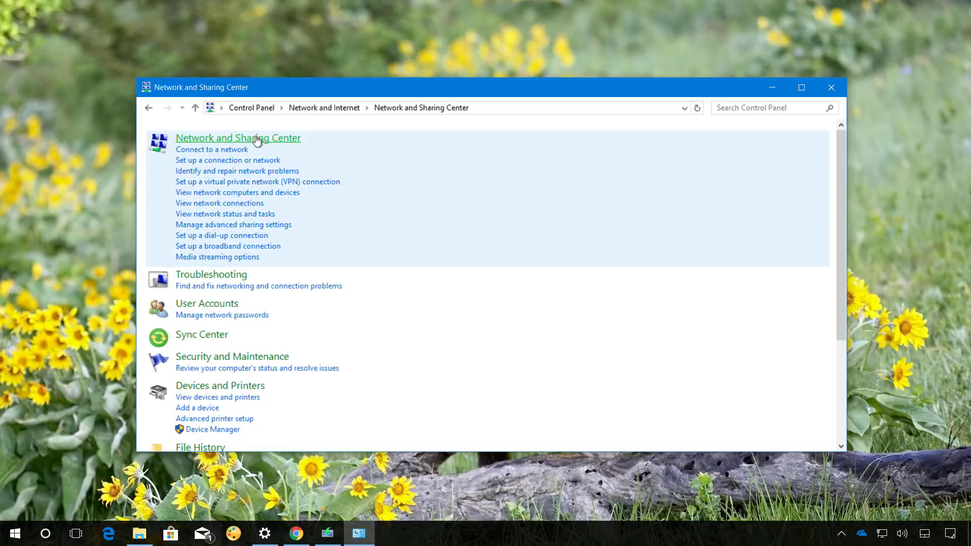
{"action": "left_click", "coordinate": [237, 138]}
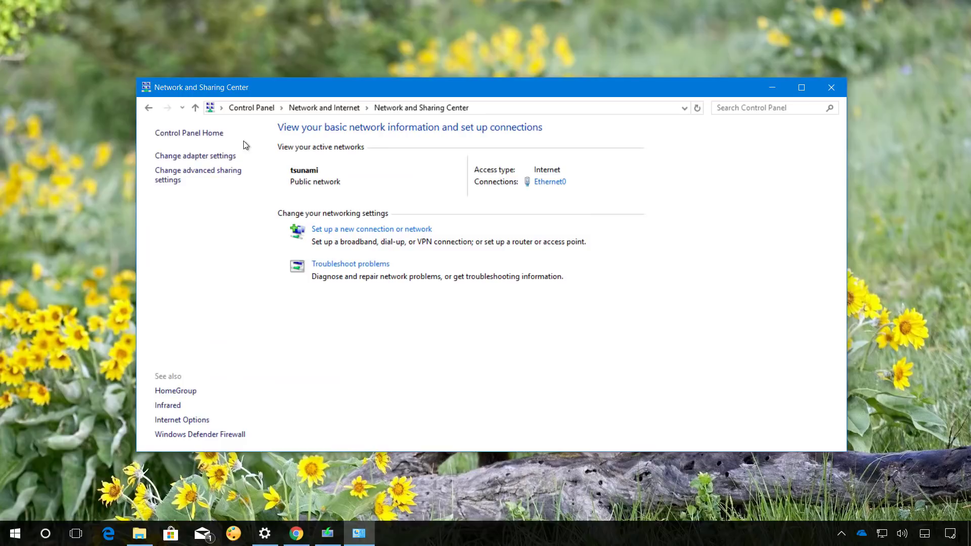
{"action": "left_click", "coordinate": [196, 156]}
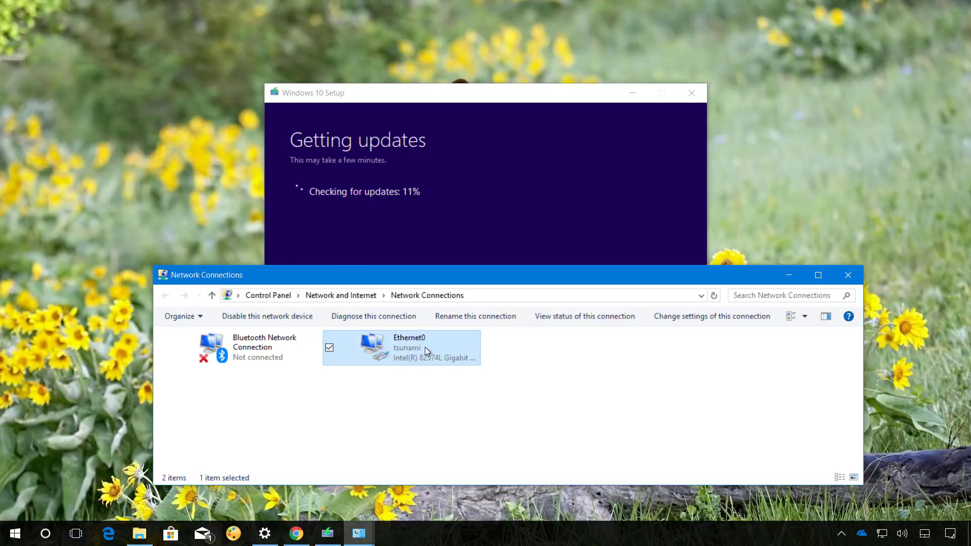
- Disable the Ethernet0 connection from its right-click actions
{"action": "right_click", "coordinate": [409, 347]}
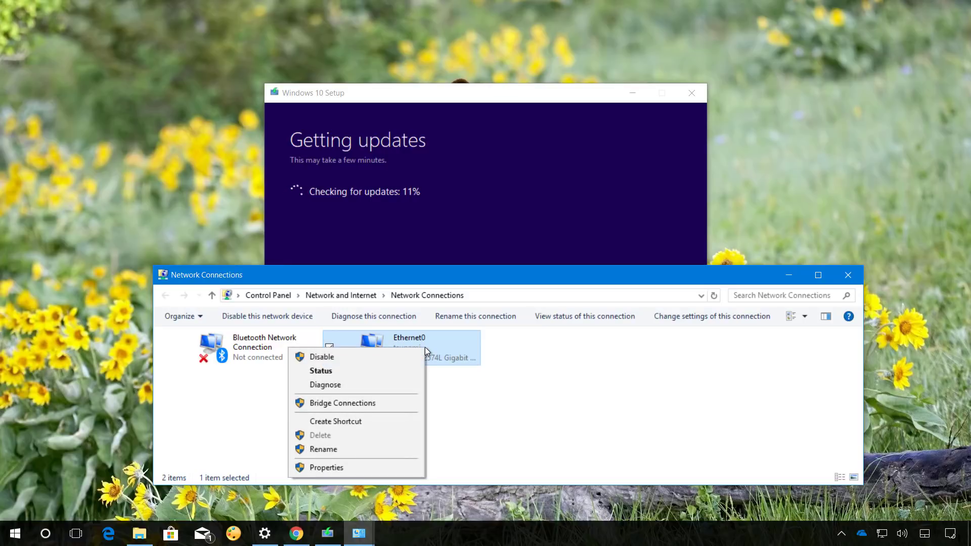
{"action": "mouse_move", "coordinate": [455, 366]}
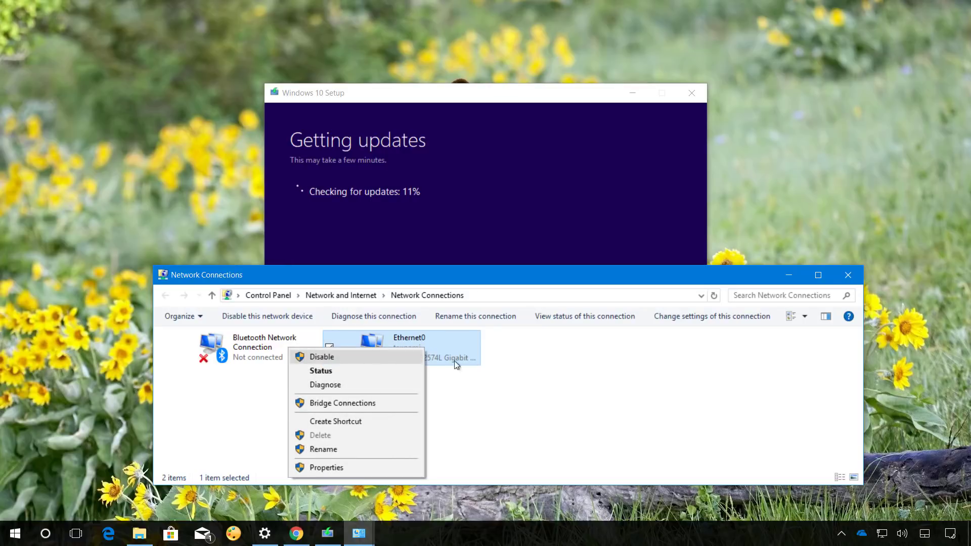
{"action": "left_click", "coordinate": [547, 404]}
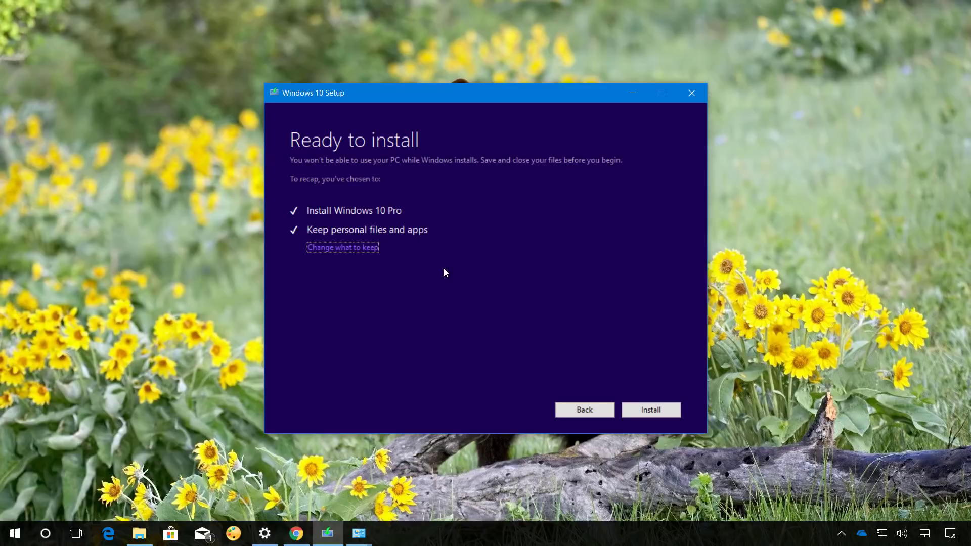
{"action": "mouse_move", "coordinate": [324, 239]}
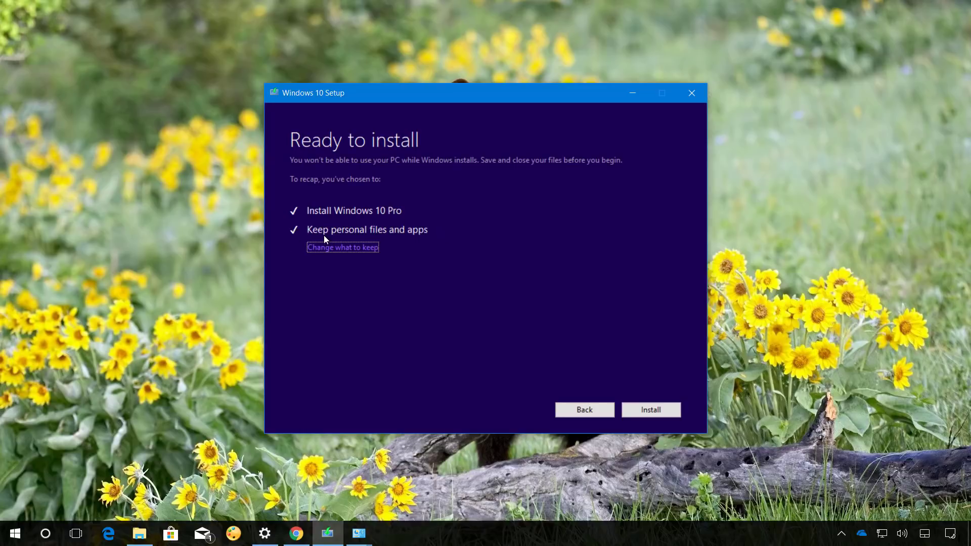
{"action": "mouse_move", "coordinate": [357, 223]}
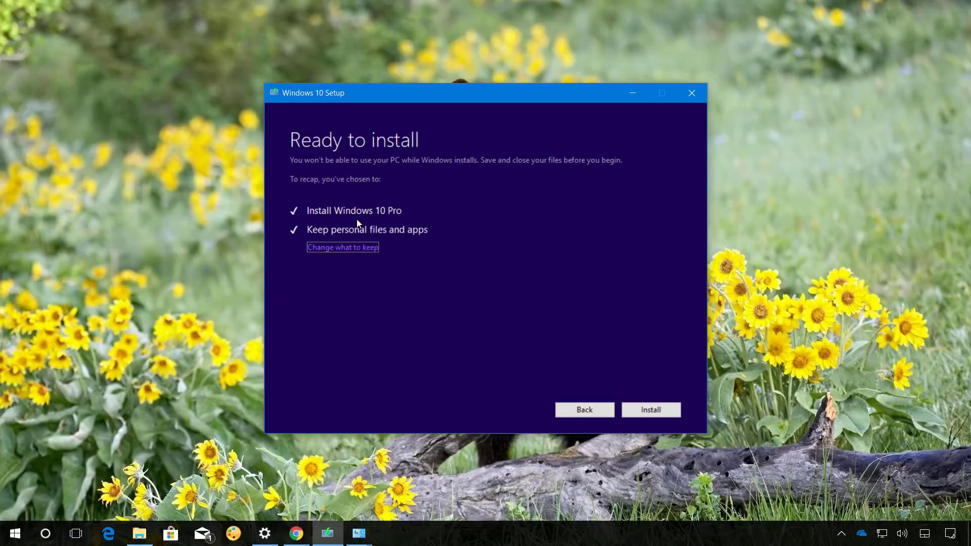
{"action": "mouse_move", "coordinate": [323, 239]}
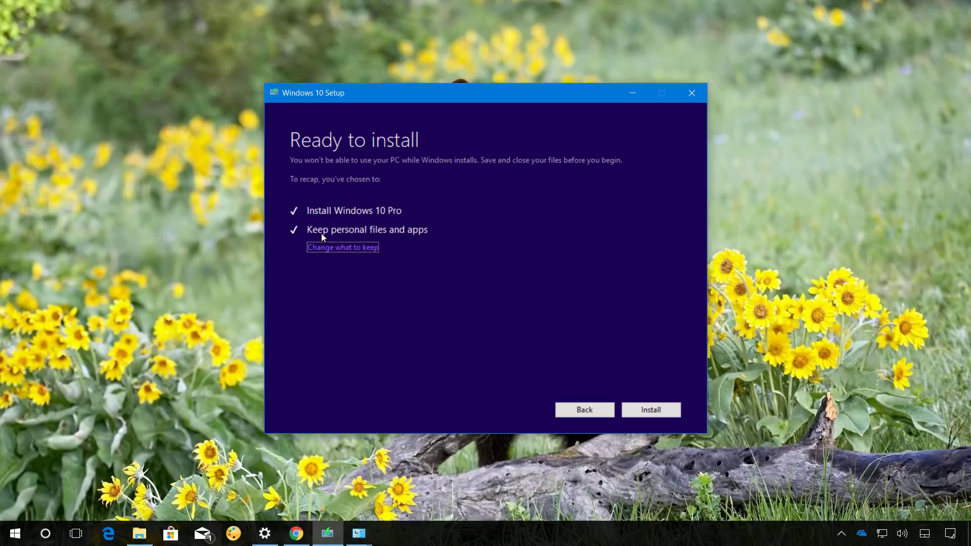
{"action": "mouse_move", "coordinate": [539, 229]}
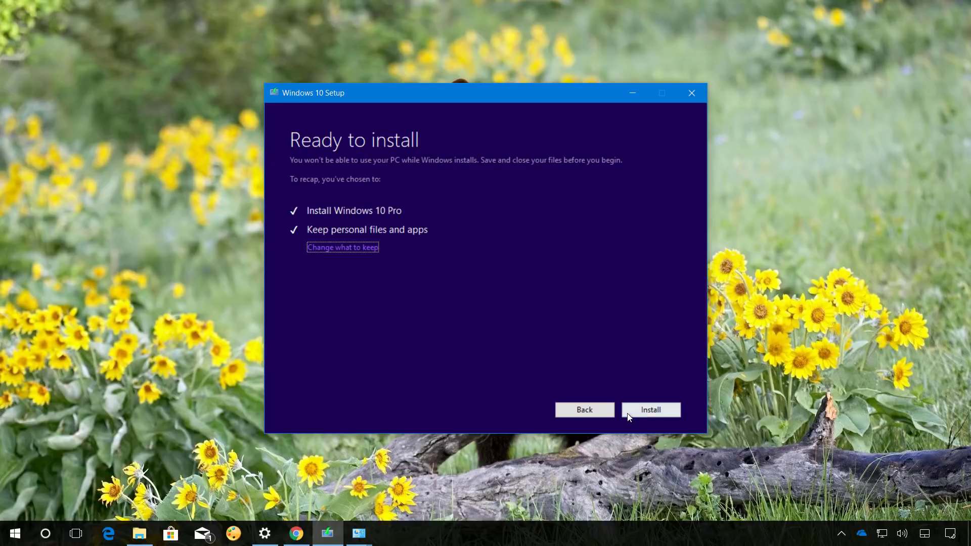
- Start installing Windows 10 Pro, keeping personal files and apps
{"action": "left_click", "coordinate": [651, 409]}
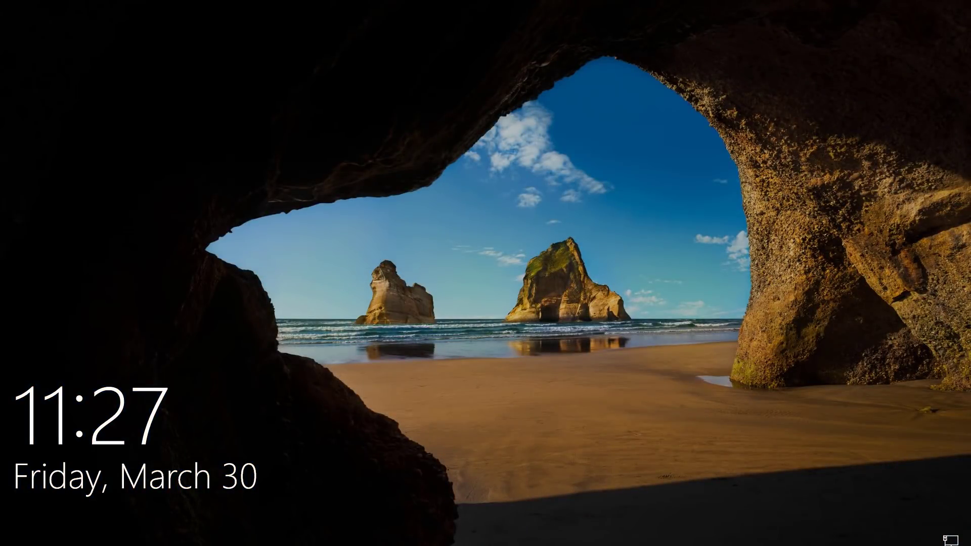
- Dismiss the lock screen and sign in with the account password
{"action": "left_click", "coordinate": [485, 272]}
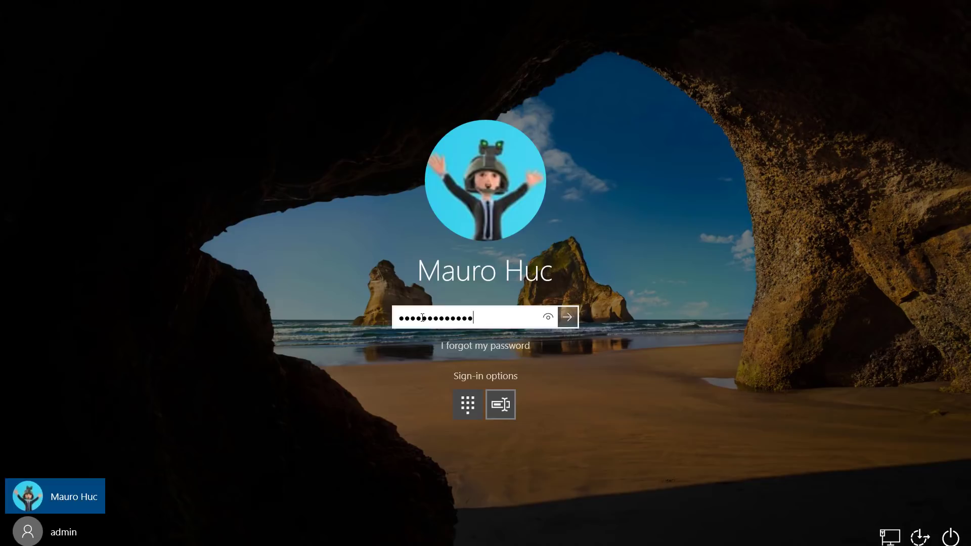
{"action": "left_click", "coordinate": [566, 316]}
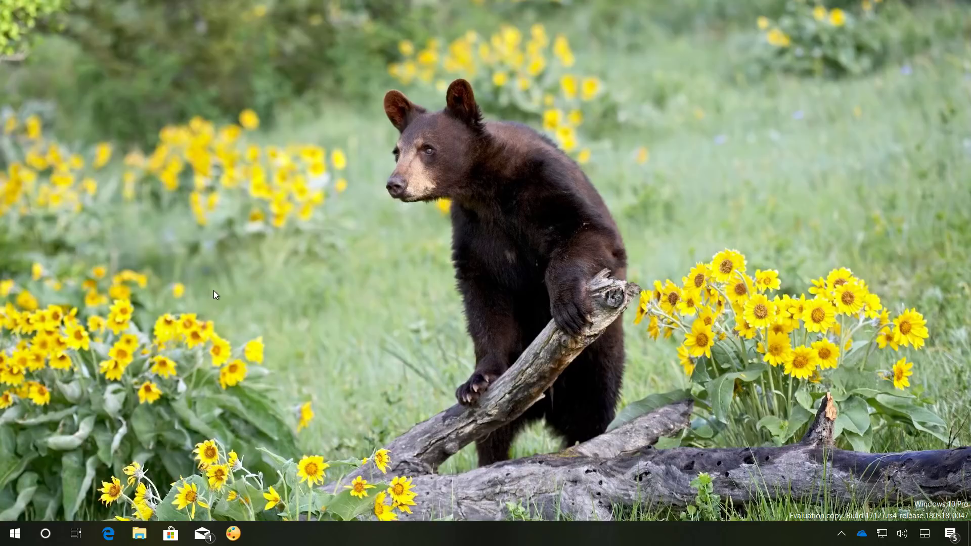
{"action": "mouse_move", "coordinate": [101, 462]}
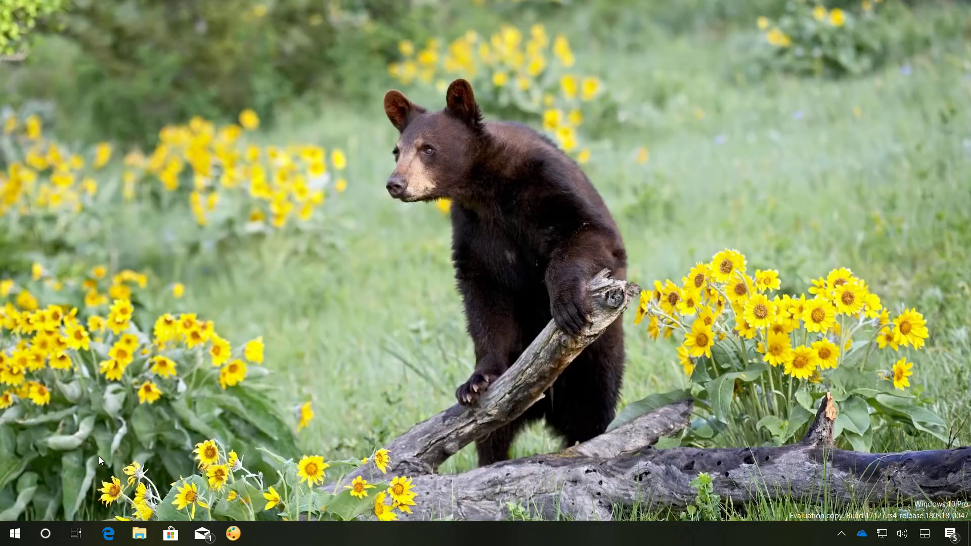
{"action": "mouse_move", "coordinate": [76, 534]}
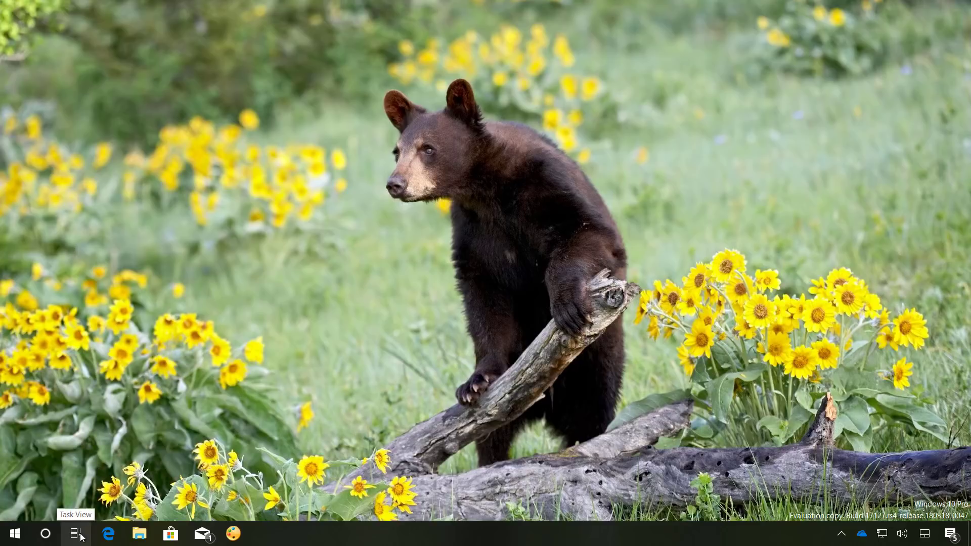
{"action": "mouse_move", "coordinate": [137, 462]}
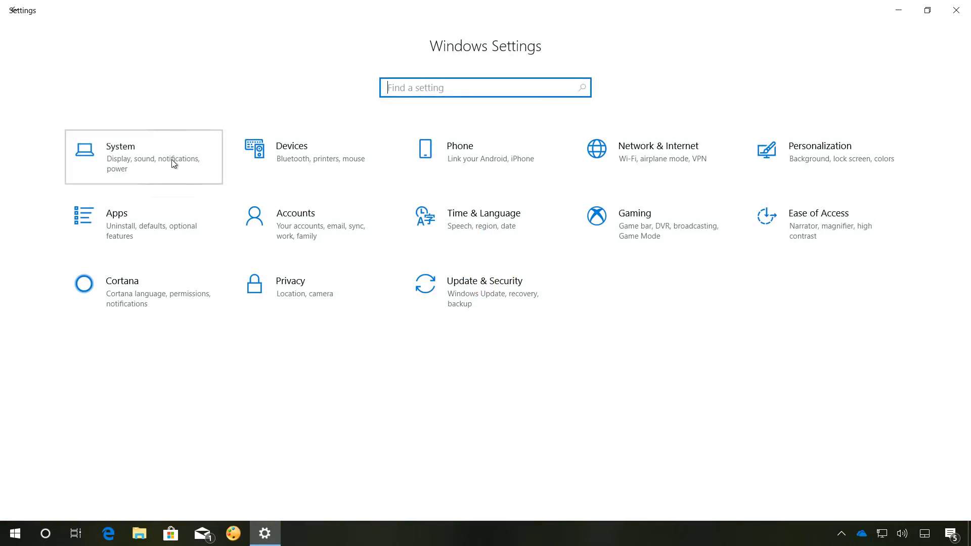
- View the System display settings, restore down the Settings window and close it
{"action": "left_click", "coordinate": [143, 157]}
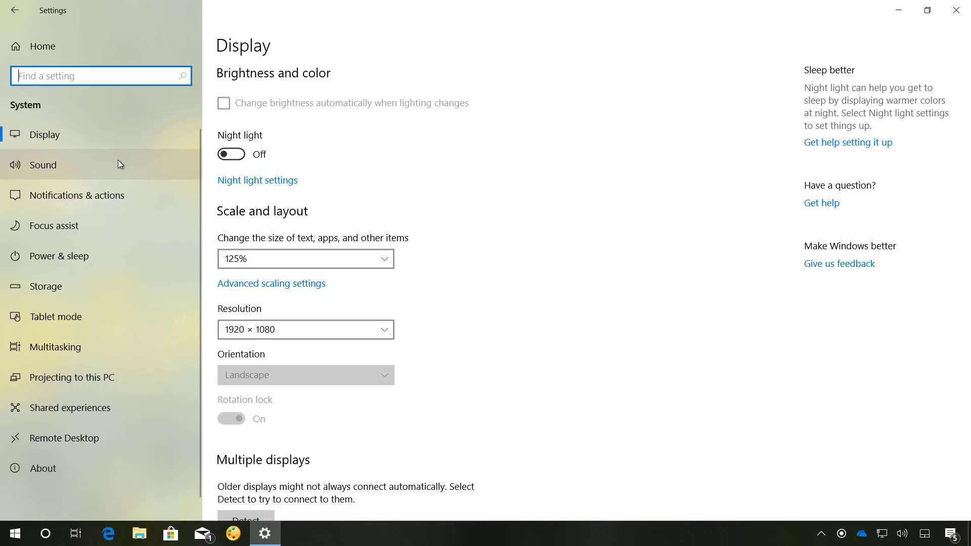
{"action": "mouse_move", "coordinate": [485, 156]}
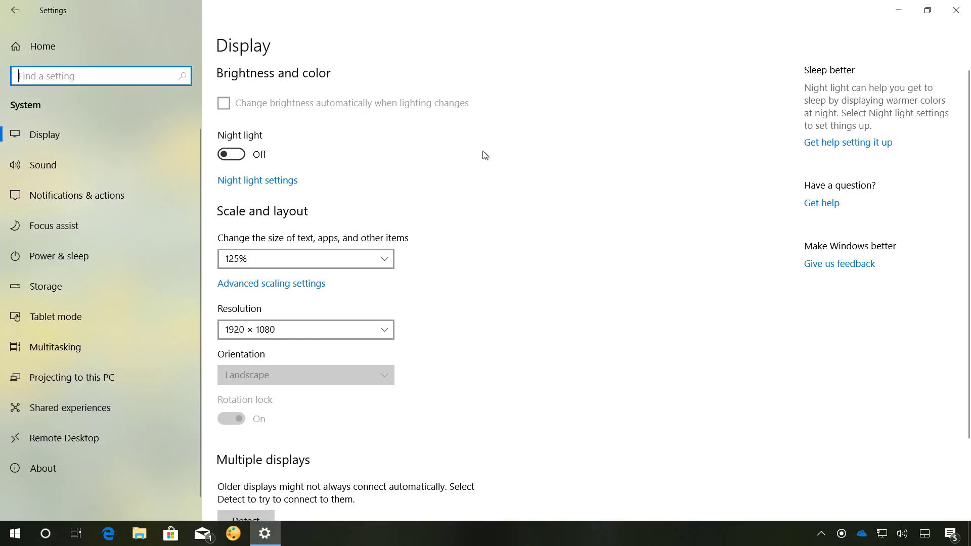
{"action": "left_click", "coordinate": [928, 10]}
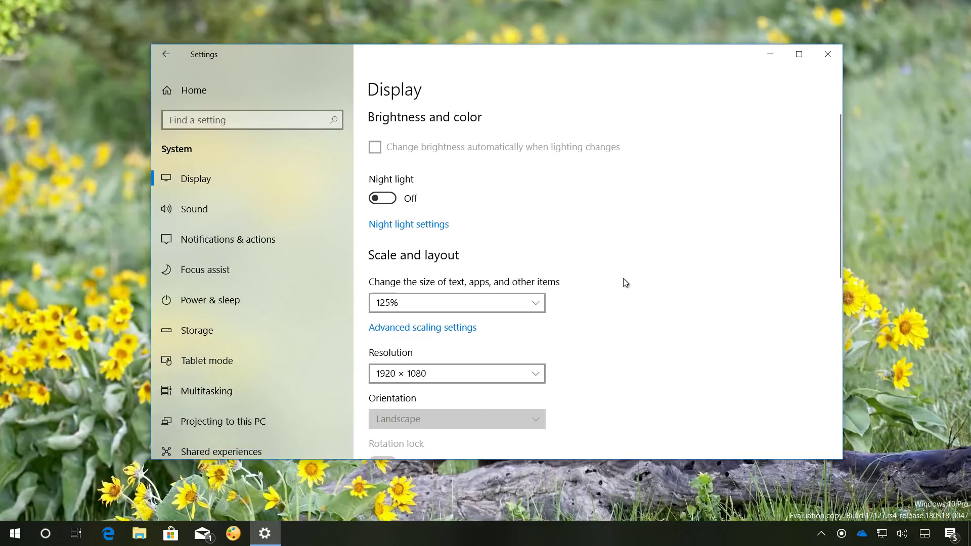
{"action": "mouse_move", "coordinate": [828, 53]}
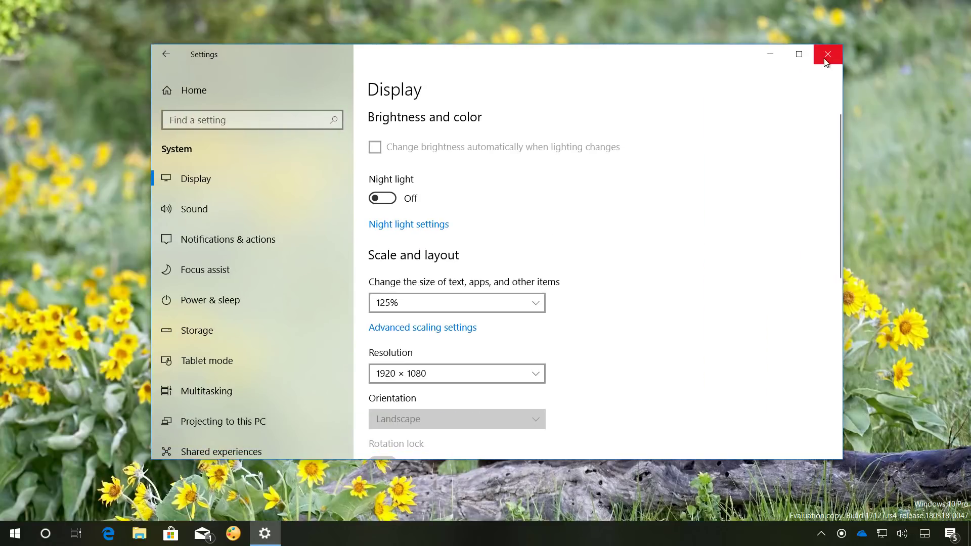
{"action": "left_click", "coordinate": [828, 53]}
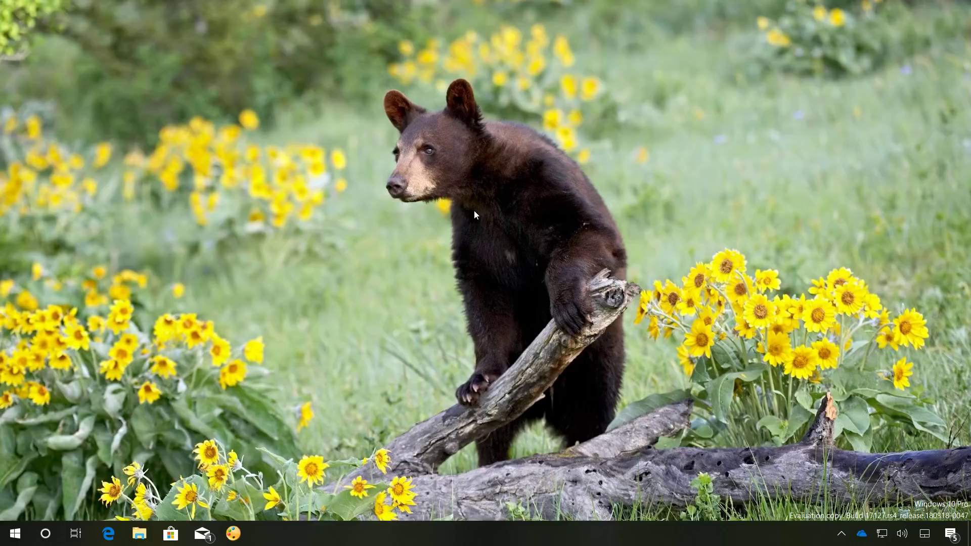
{"action": "mouse_move", "coordinate": [119, 336]}
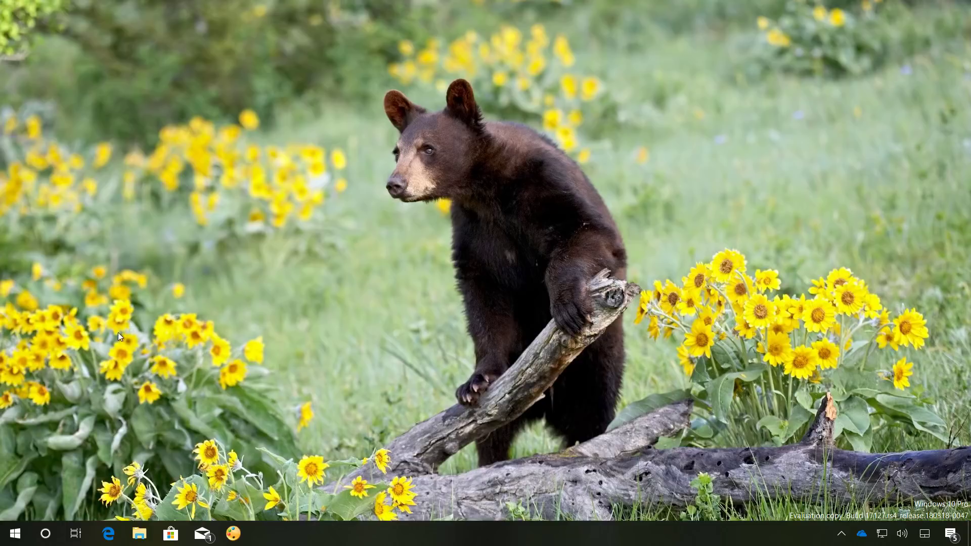
{"action": "mouse_move", "coordinate": [12, 495]}
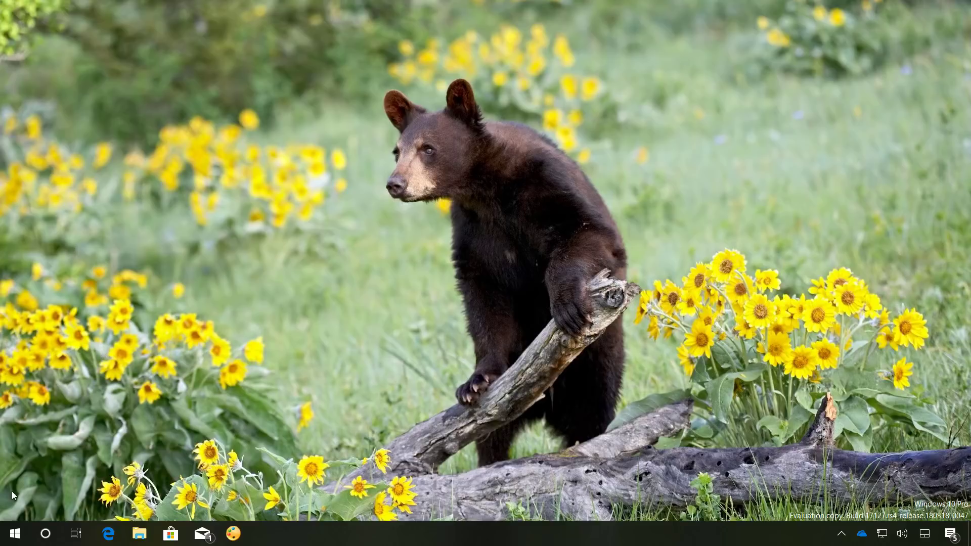
- Reopen Windows Settings from the Start menu's gear icon
{"action": "left_click", "coordinate": [12, 533]}
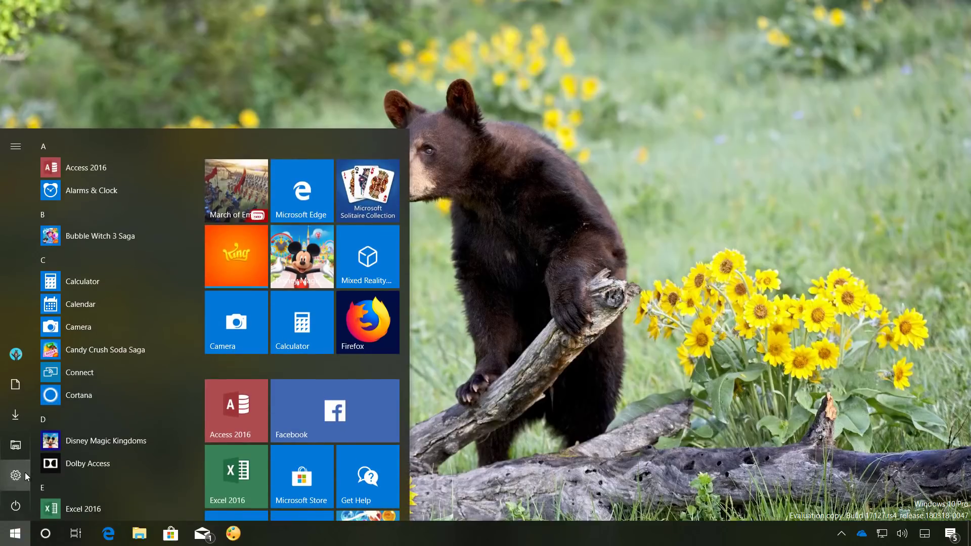
{"action": "left_click", "coordinate": [16, 476]}
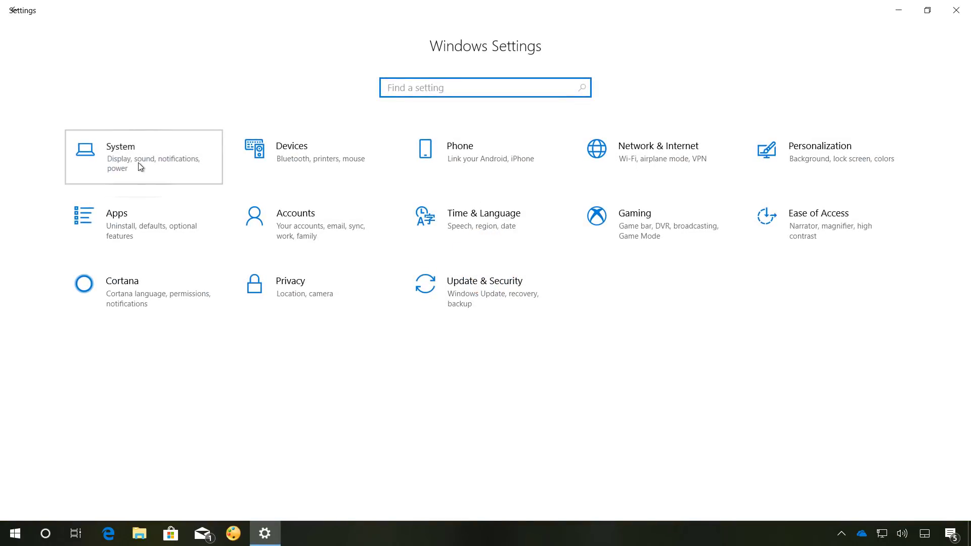
- In System > Storage's free-up space options, tick 'Delete previous versions of Windows'
{"action": "left_click", "coordinate": [121, 146]}
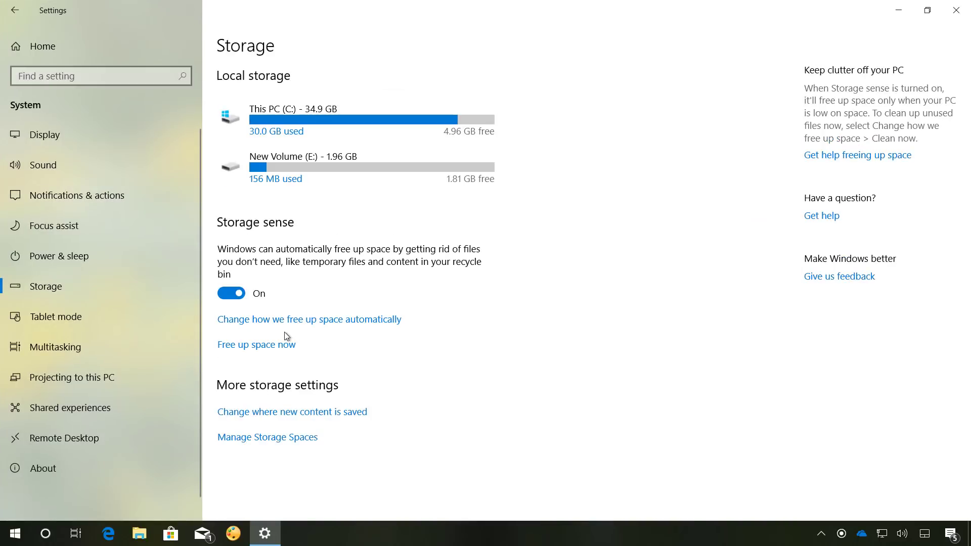
{"action": "left_click", "coordinate": [308, 319]}
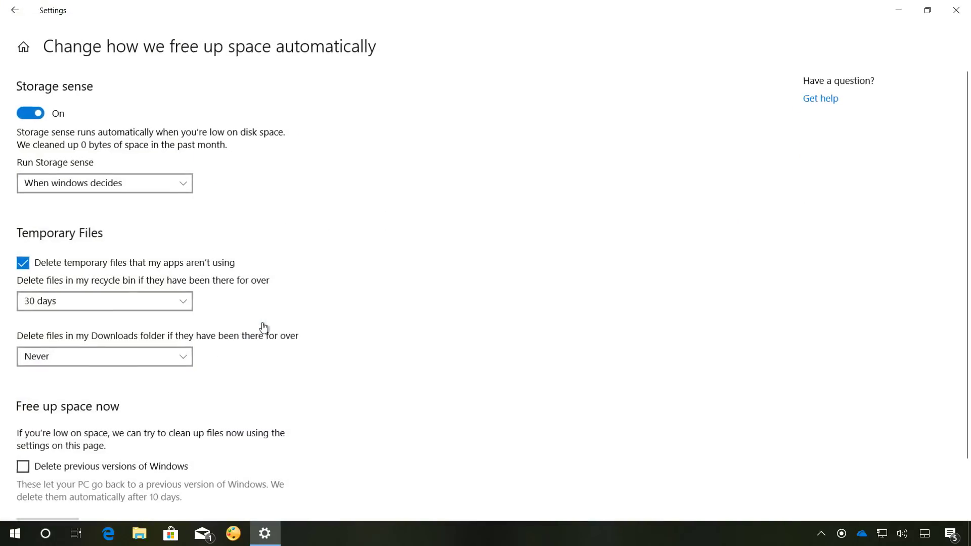
{"action": "scroll", "scroll_direction": "down", "scroll_amount": 3}
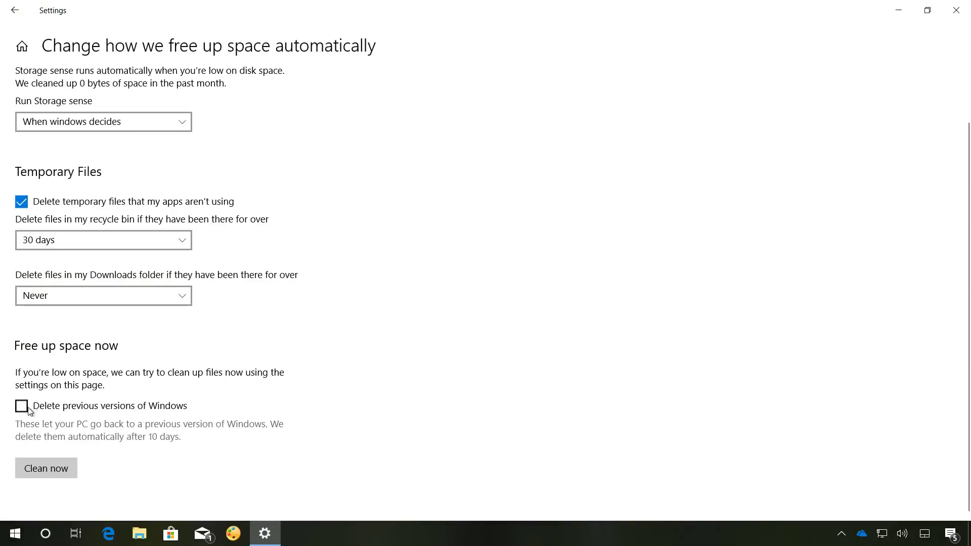
{"action": "left_click", "coordinate": [21, 407]}
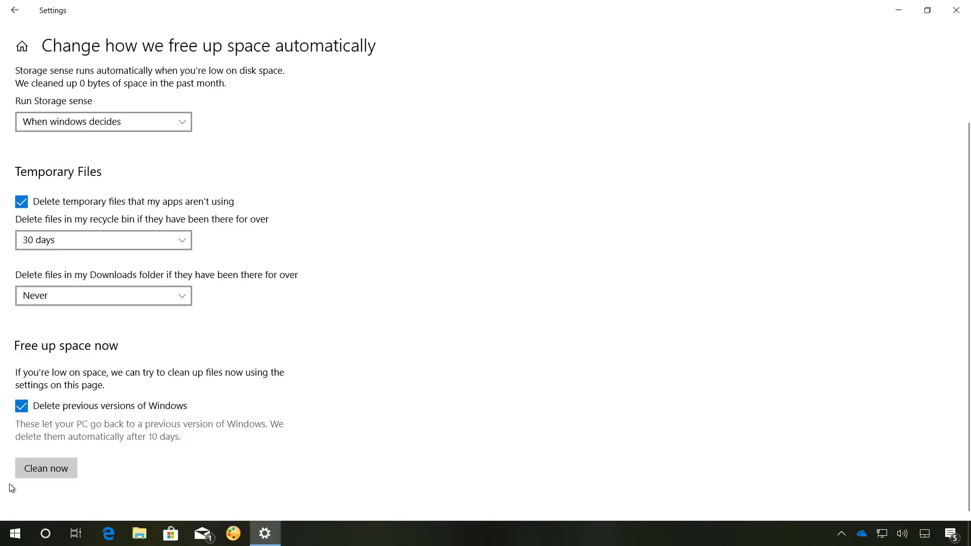
{"action": "mouse_move", "coordinate": [46, 469]}
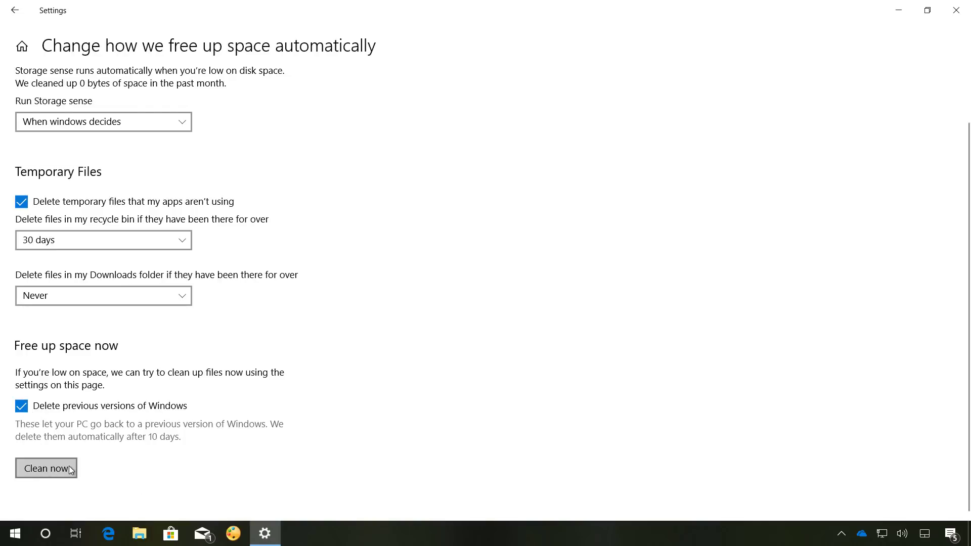
{"action": "mouse_move", "coordinate": [172, 438]}
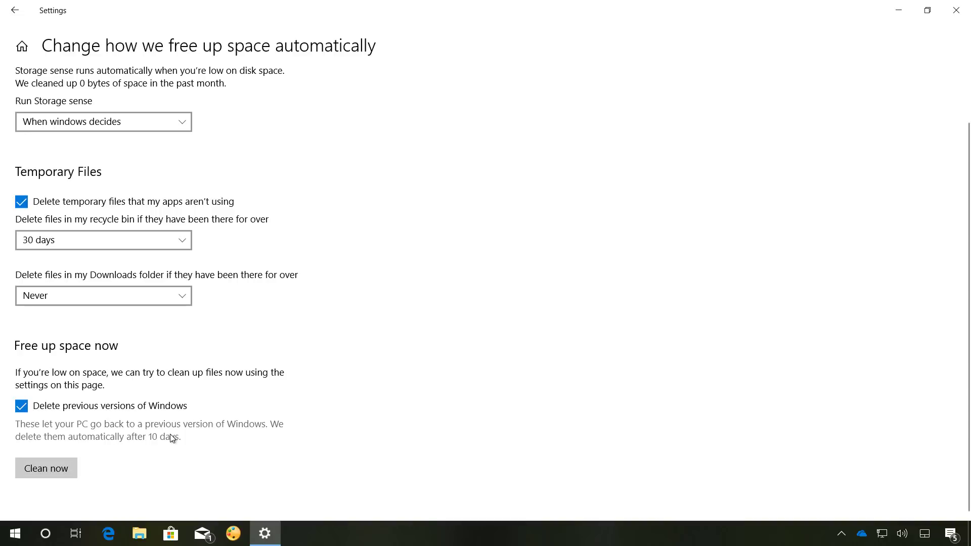